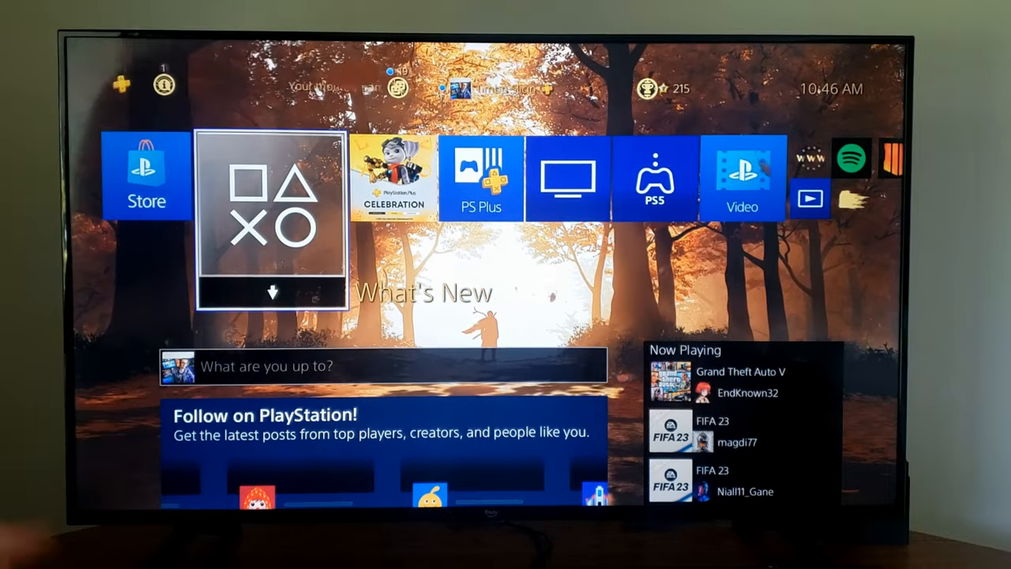
# Navigate from the home screen up to Settings and into Devices
pyautogui.press('Up')
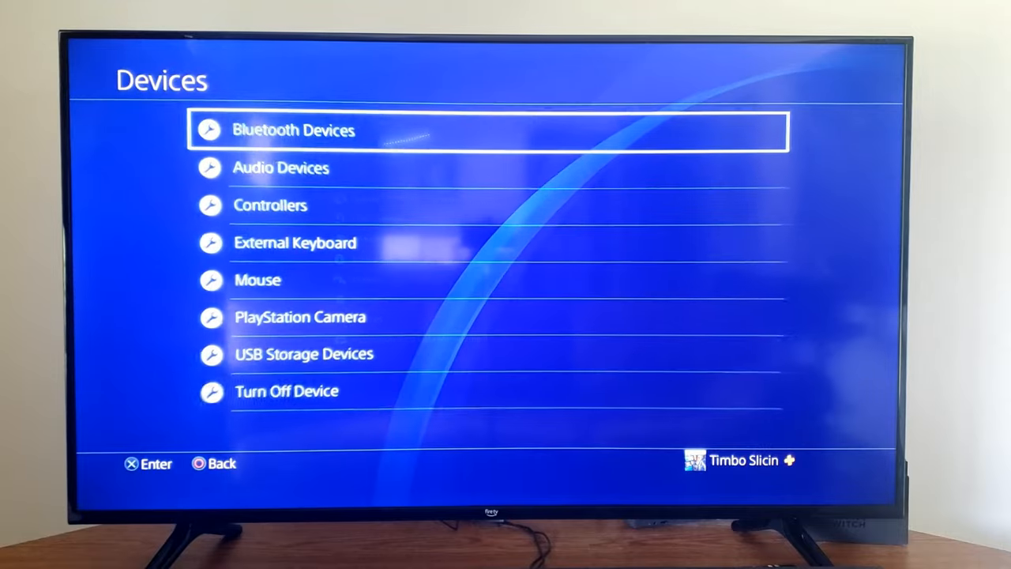
# Open USB Storage Devices and view the SanDisk Ultra drive's details
pyautogui.press('down')
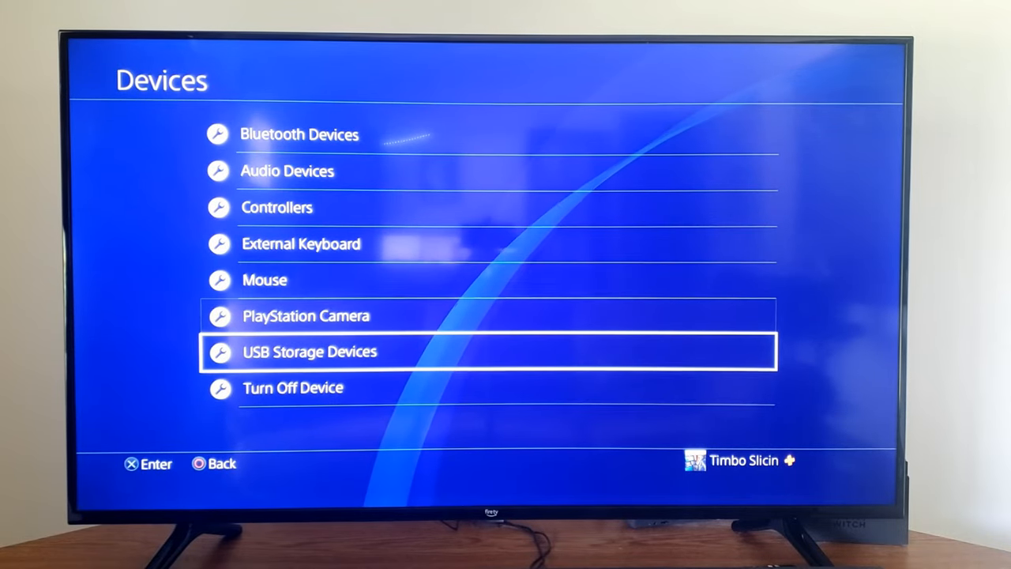
pyautogui.click(309, 352)
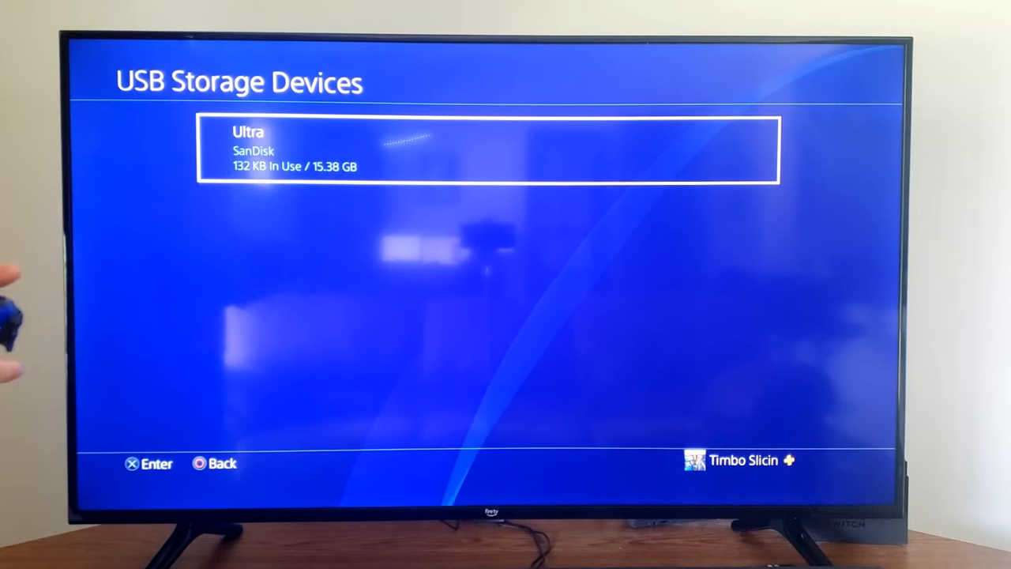
pyautogui.click(487, 150)
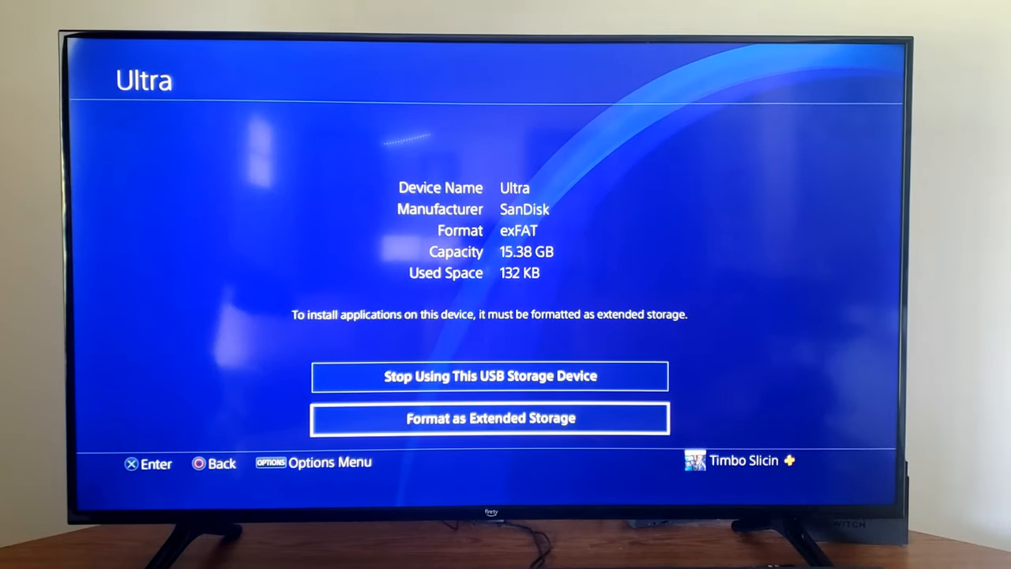
# Attempt Format as Extended Storage and dismiss the CE-41901-5 error
pyautogui.click(490, 418)
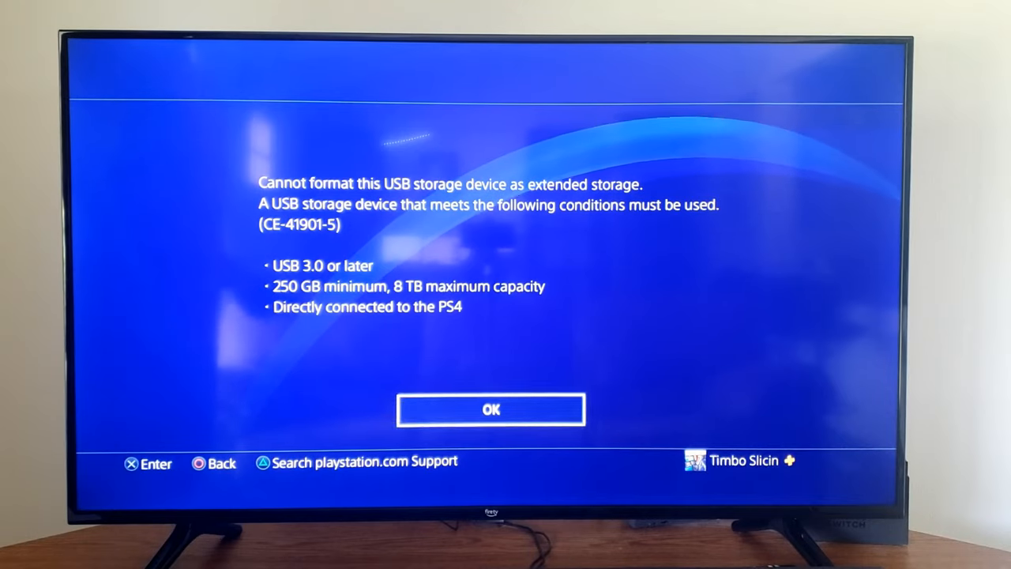
pyautogui.click(491, 410)
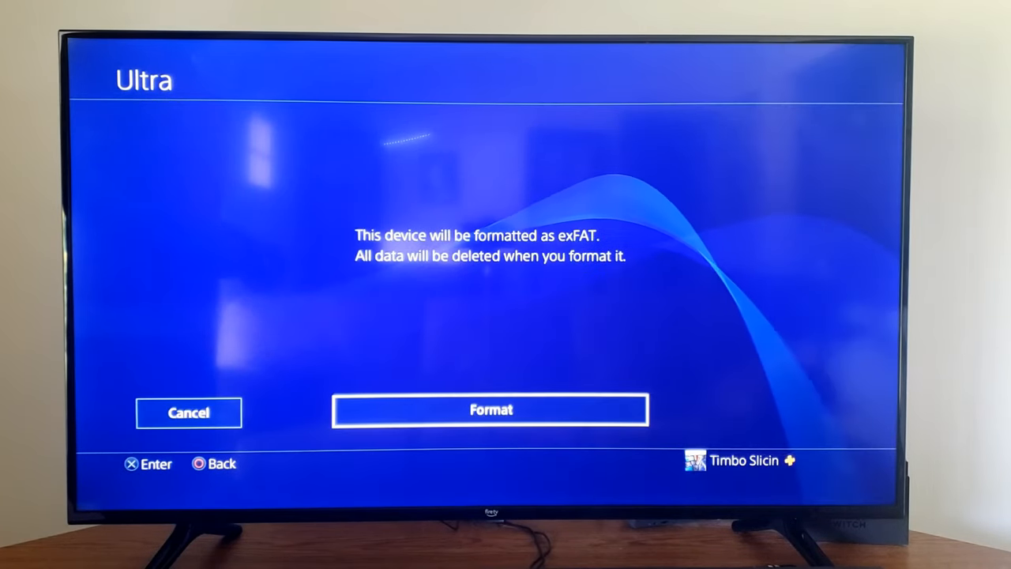
# Confirm the exFAT format of the Ultra drive, acknowledge completion, and reopen the drive
pyautogui.click(491, 410)
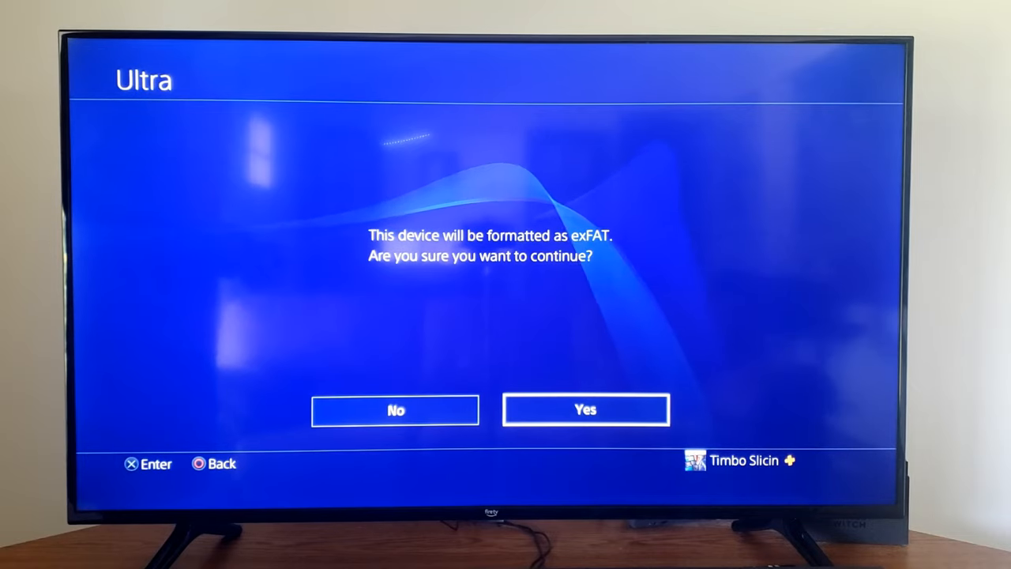
pyautogui.click(585, 409)
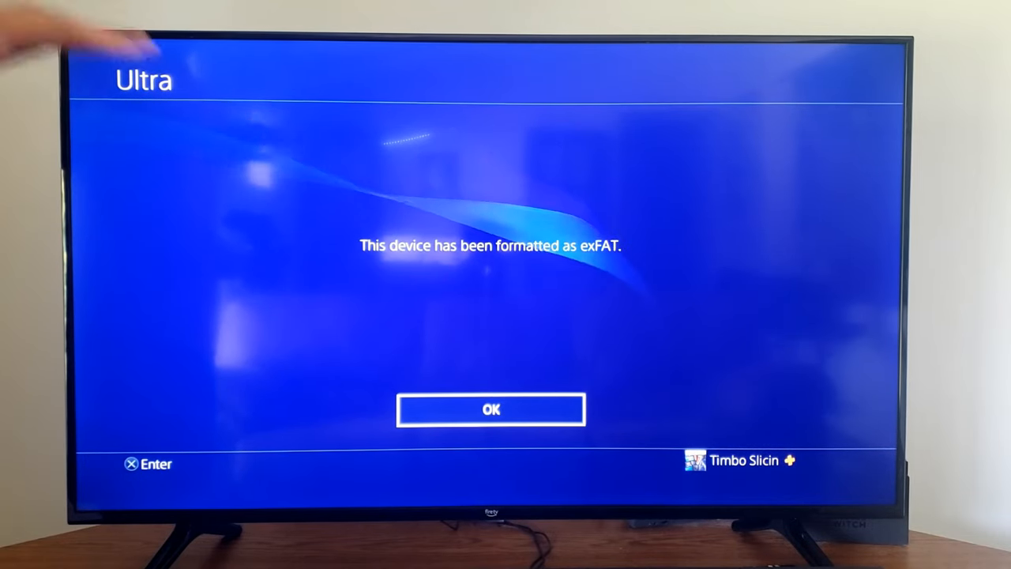
pyautogui.click(491, 409)
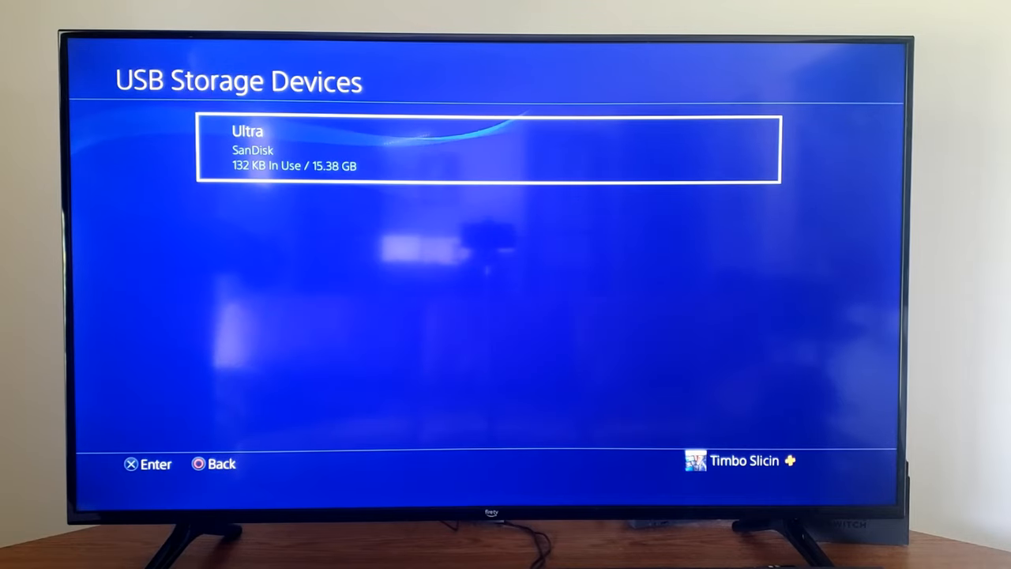
pyautogui.click(487, 150)
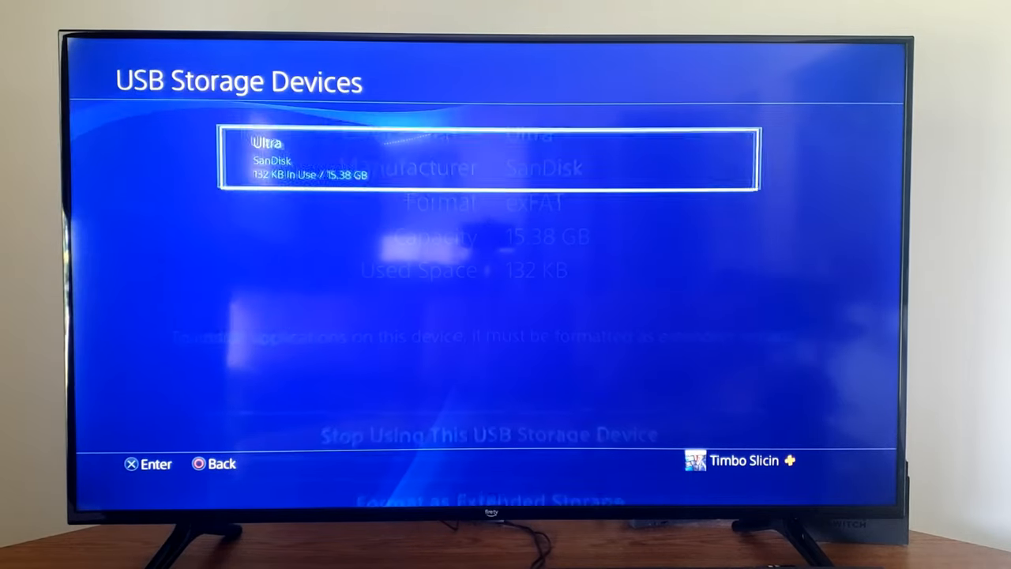